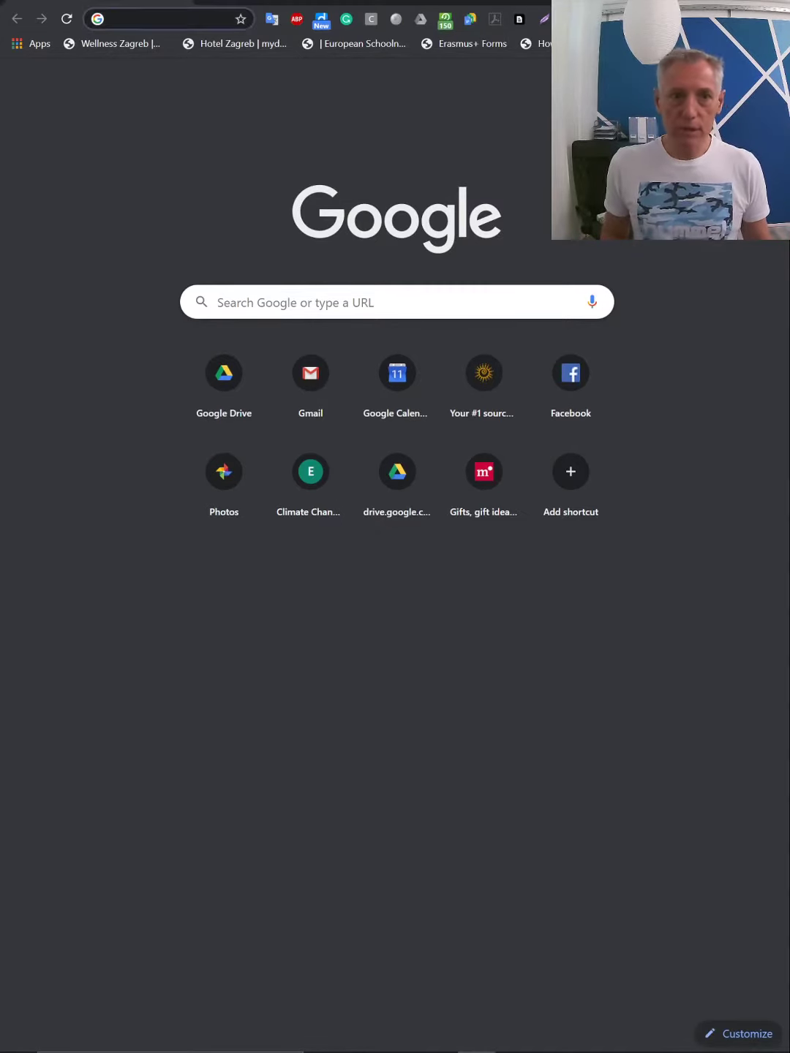
Step: Load bit.ly/FindOID to reach the Erasmus+ organisation registration page
text(bit.ly/FindOID)
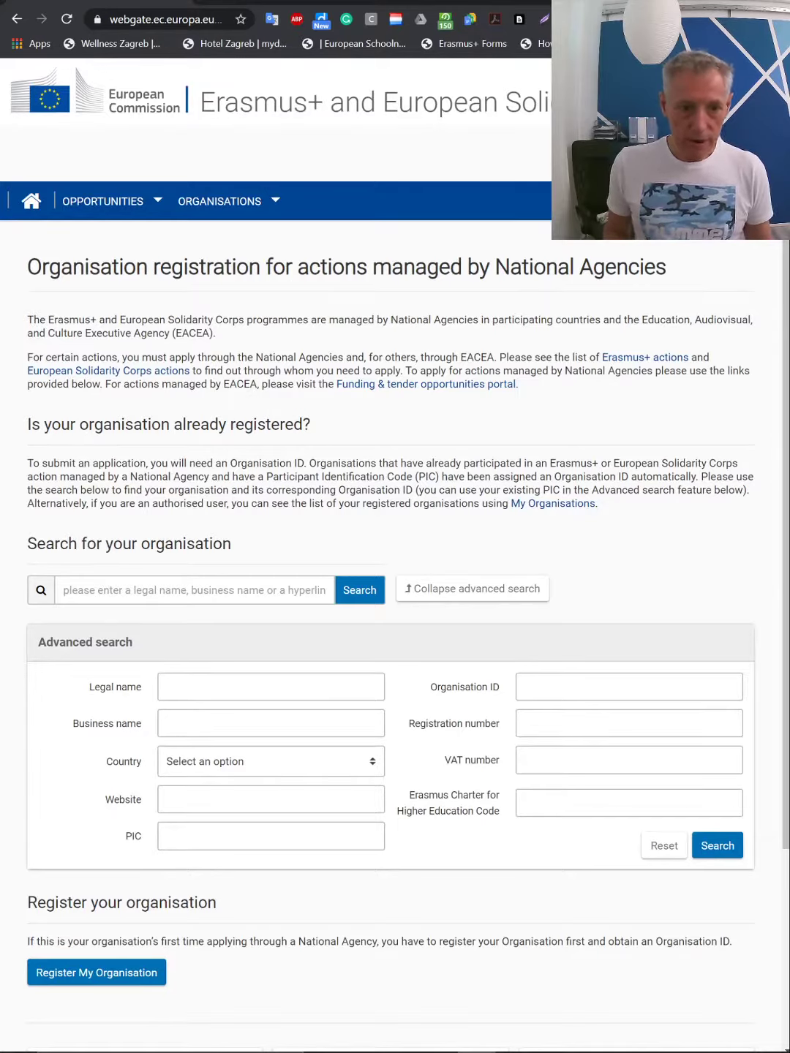
Step: Search organisations for 'SMART IDEA' and scroll to its PIC and Organisation ID row
click(194, 589)
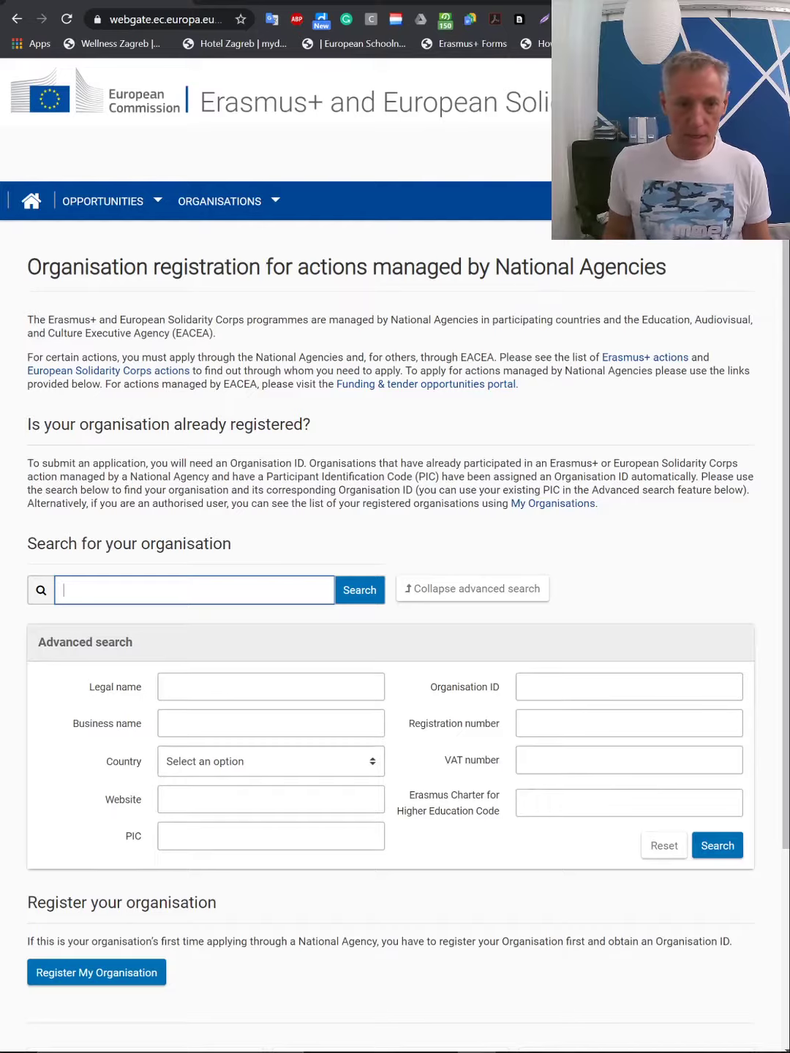
text(SMART IDEA)
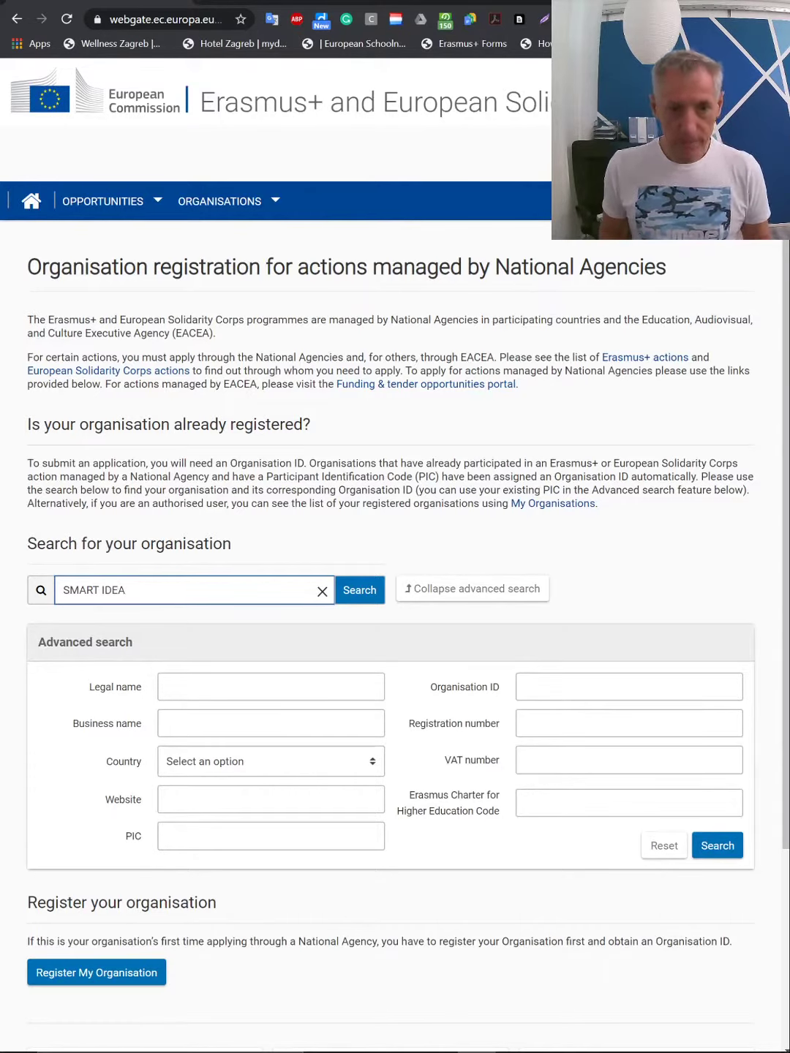
click(359, 590)
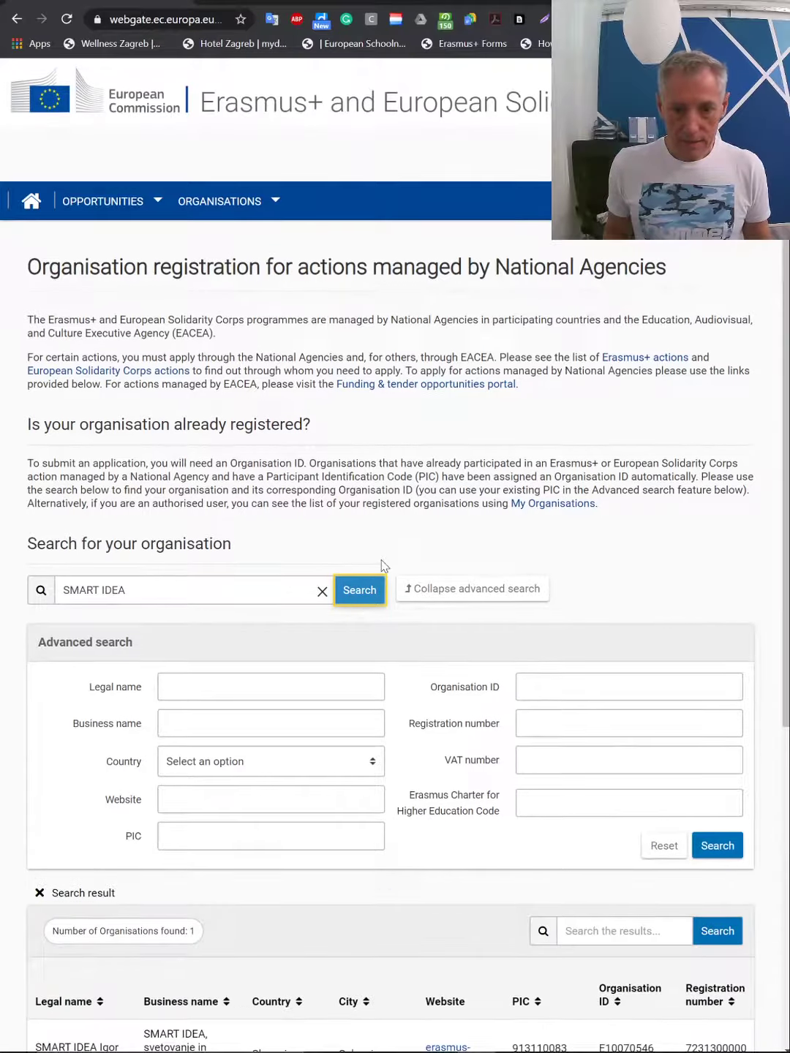
scroll(down, 3)
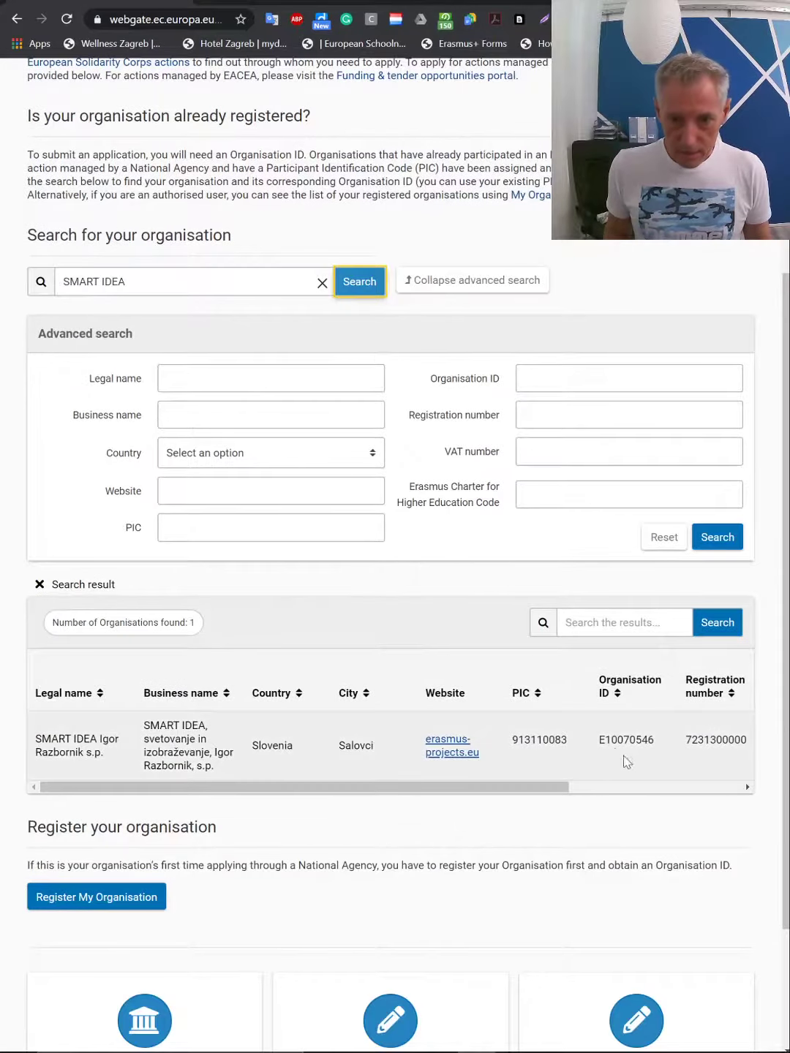